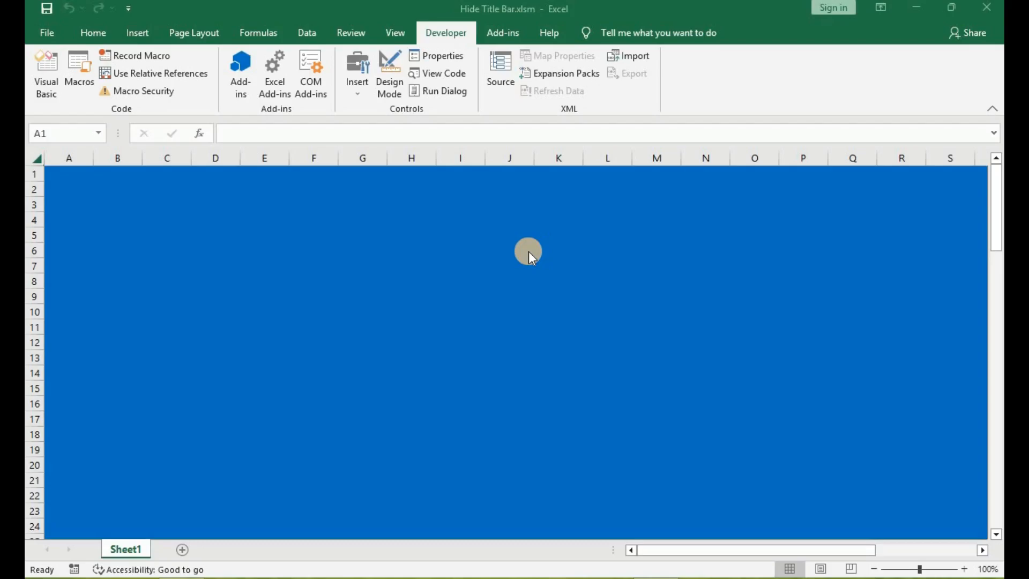
Step: Open Hide Title Bar.xlsm so the borderless Rafit School Manager splash form runs
click(240, 66)
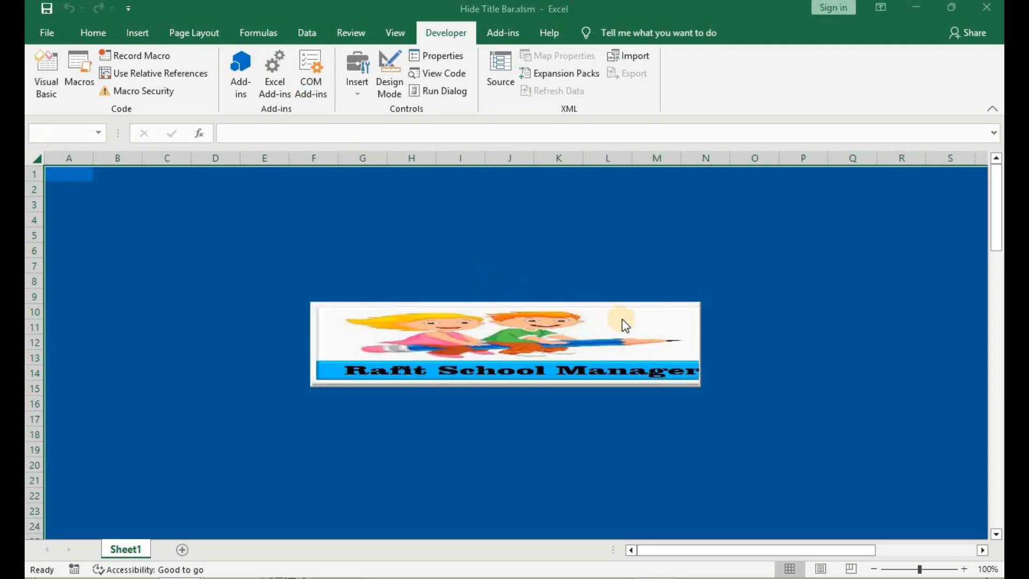
mouse_move(561, 313)
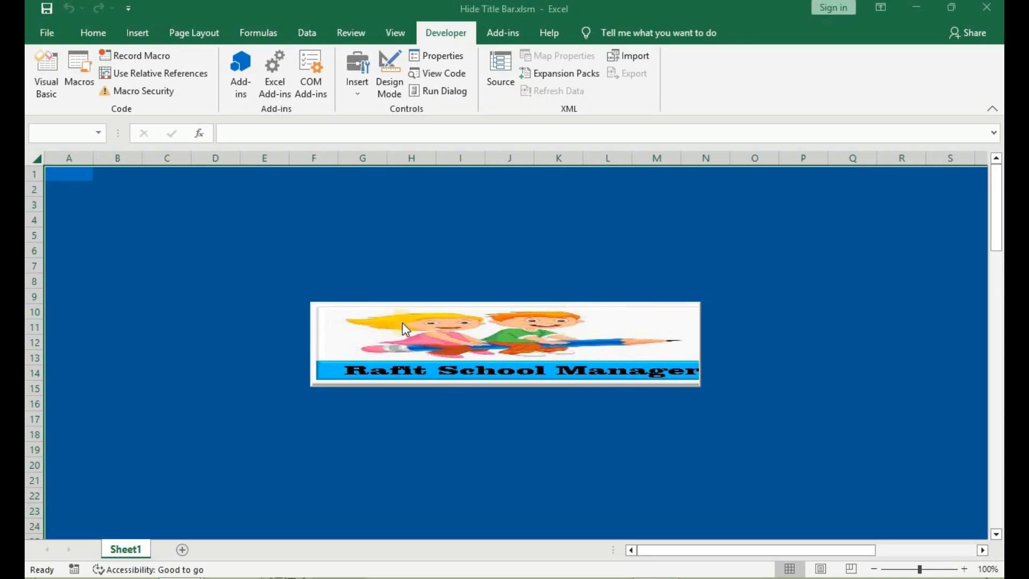
mouse_move(562, 339)
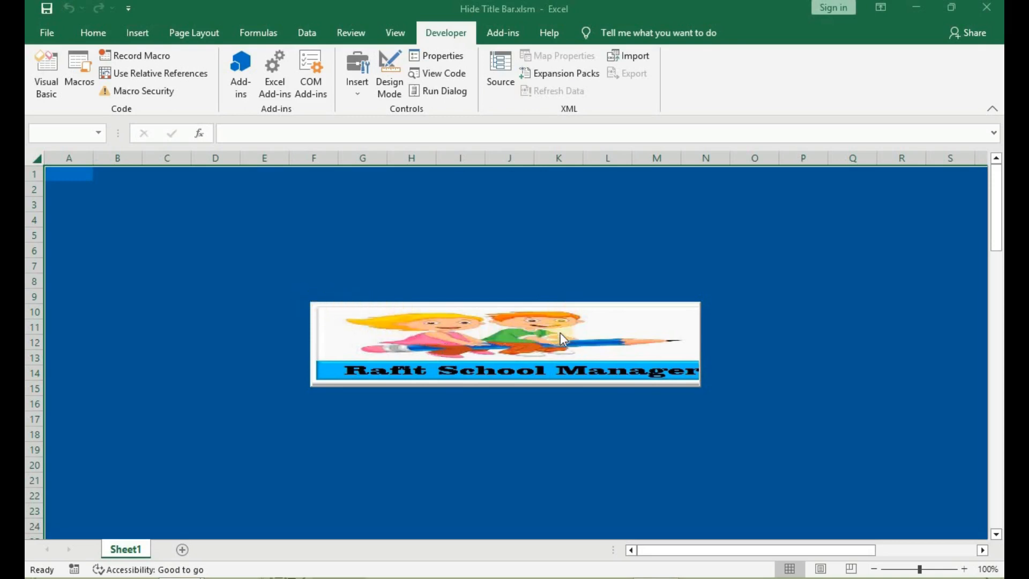
mouse_move(518, 351)
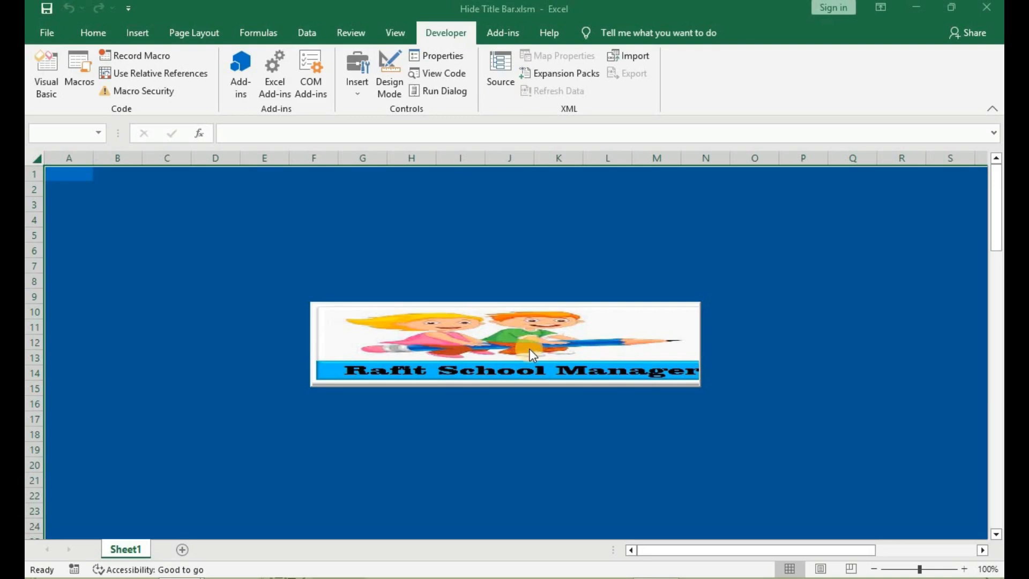
mouse_move(364, 354)
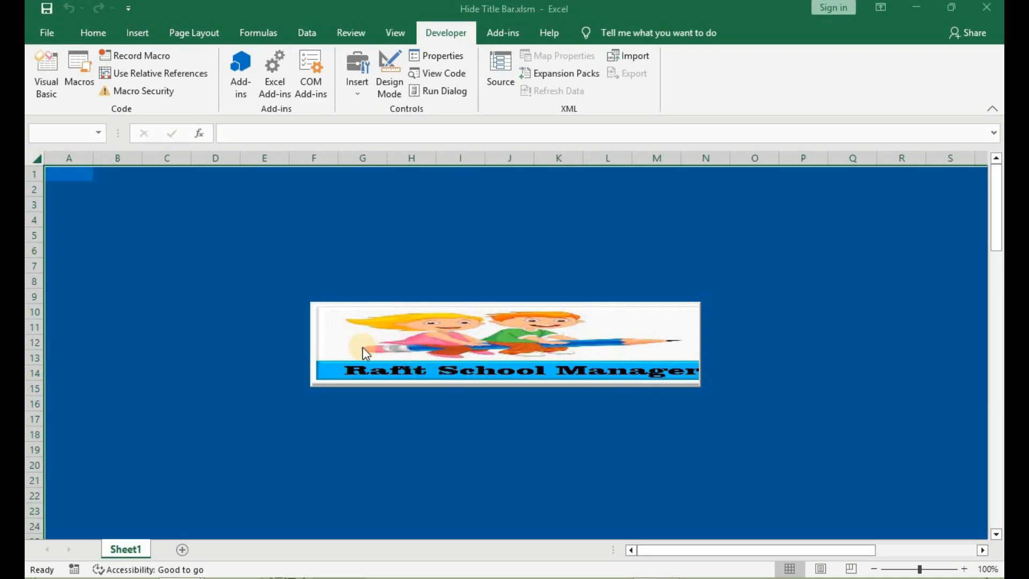
mouse_move(477, 339)
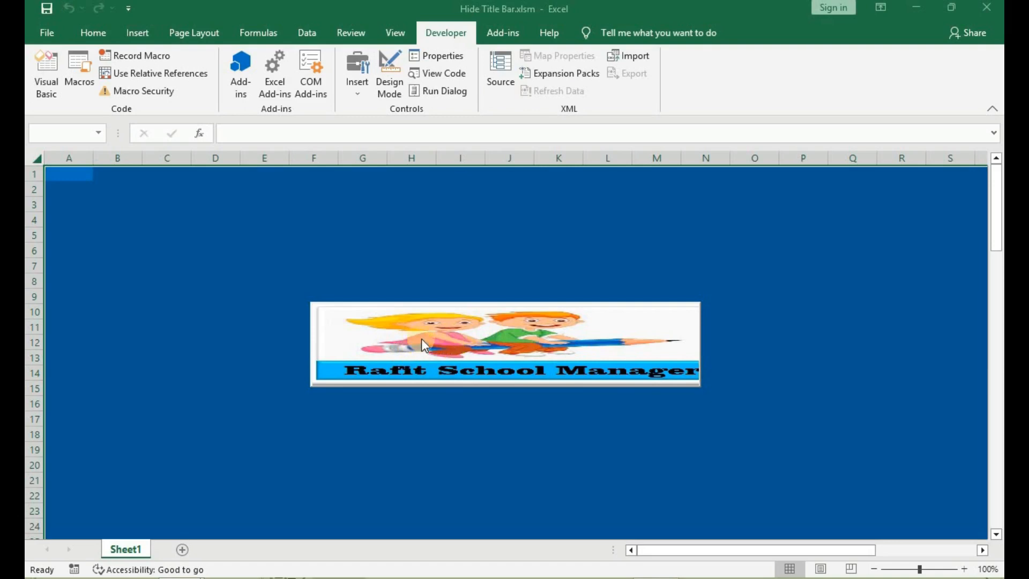
mouse_move(669, 318)
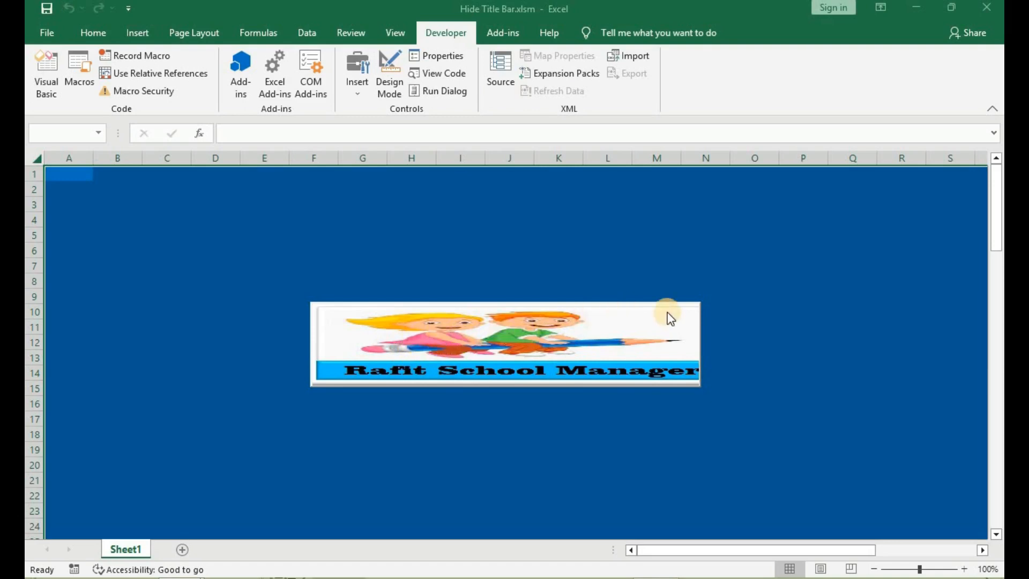
mouse_move(590, 422)
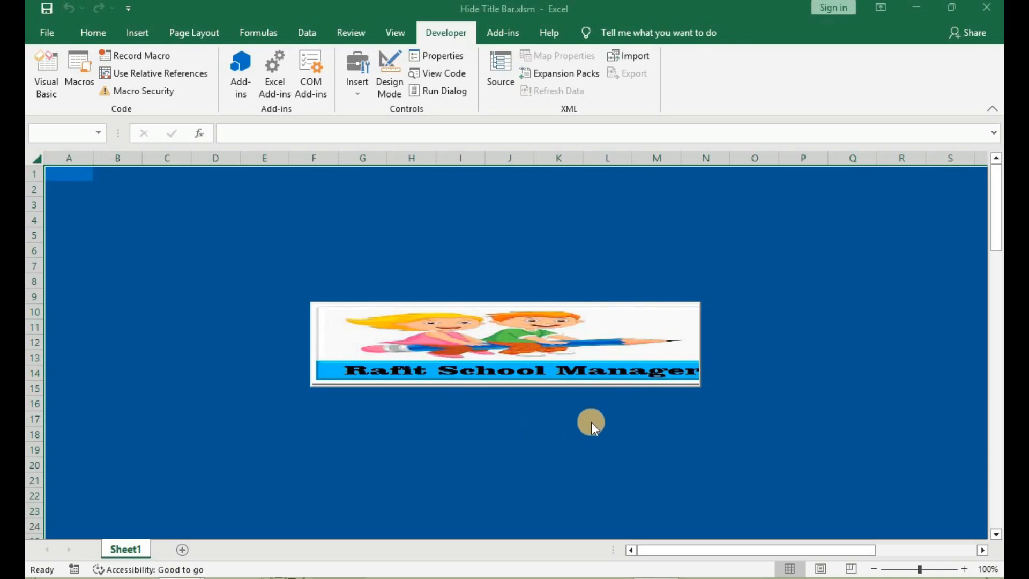
mouse_move(380, 340)
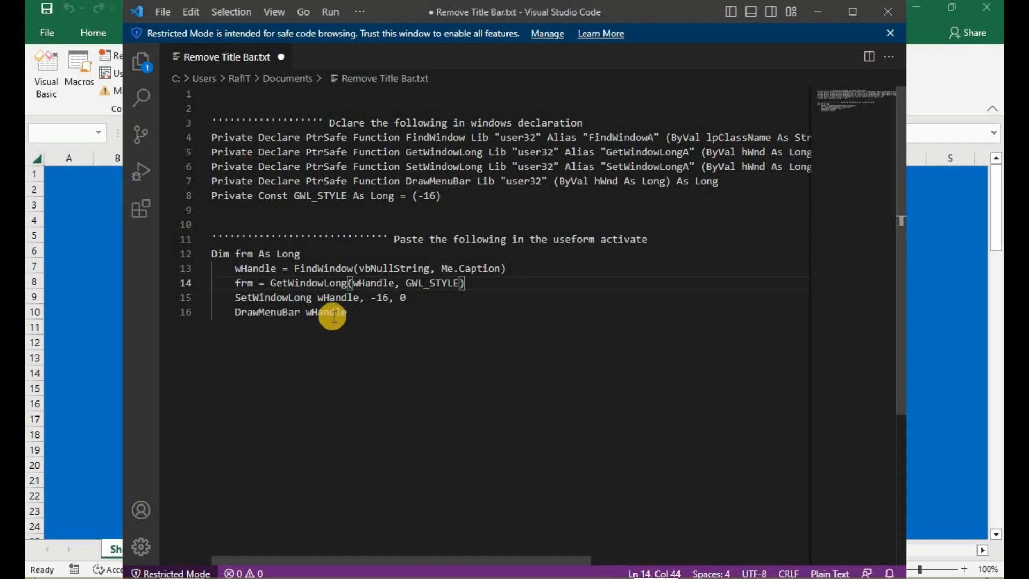
mouse_move(474, 258)
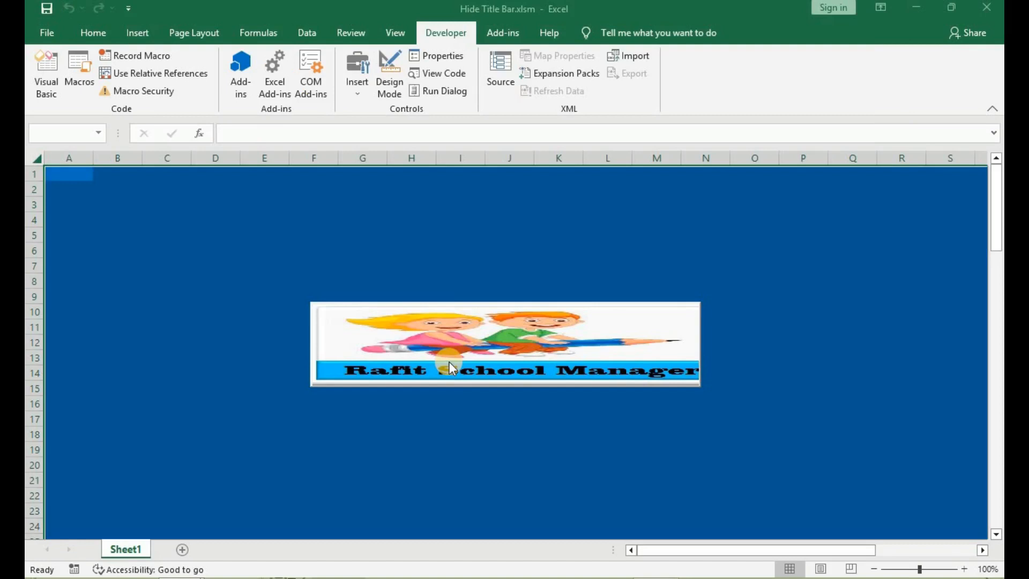
mouse_move(546, 174)
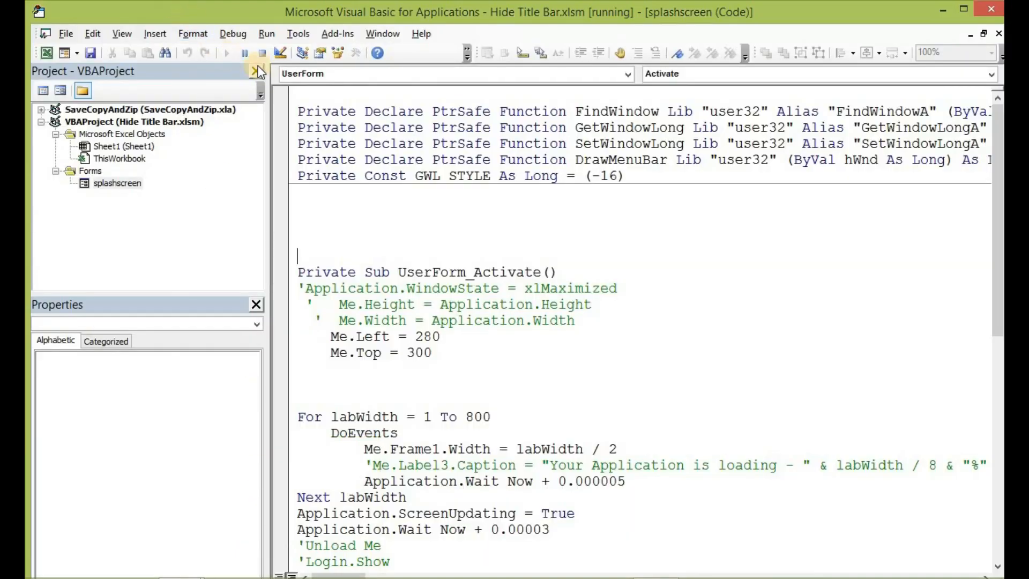
Step: Close the splashscreen code window, select splashscreen in the project, and open Insert
click(261, 52)
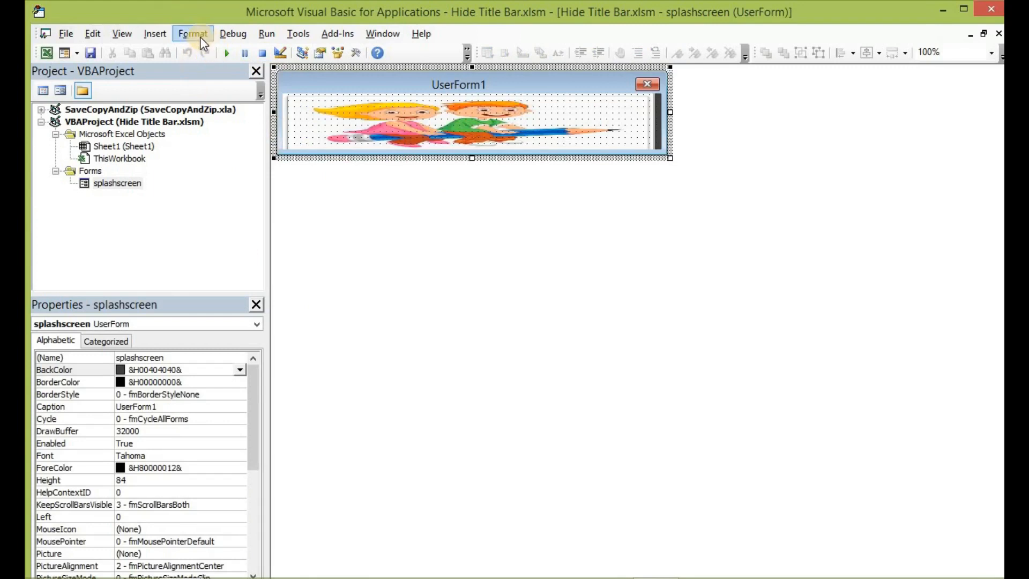
click(117, 183)
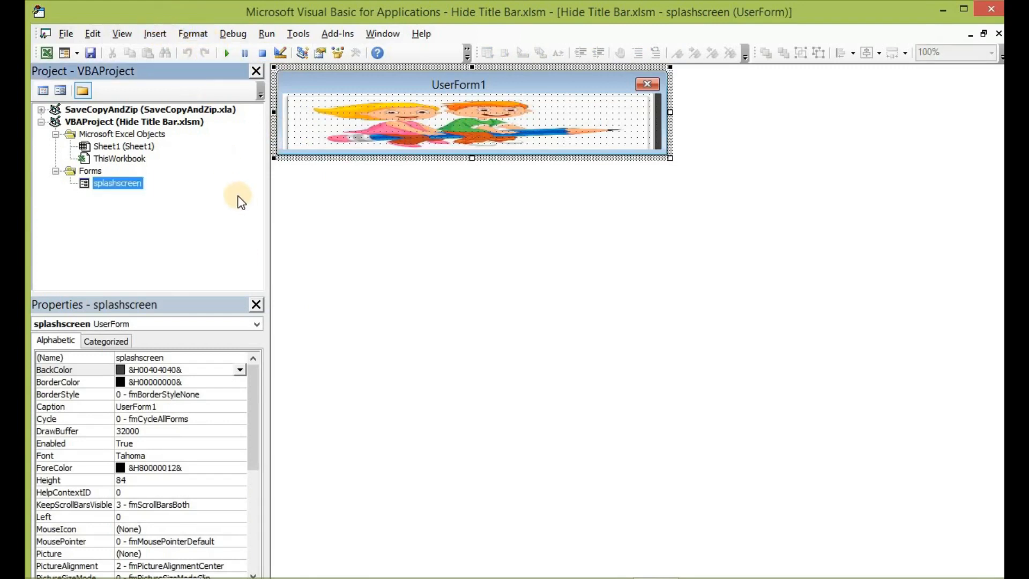
click(155, 33)
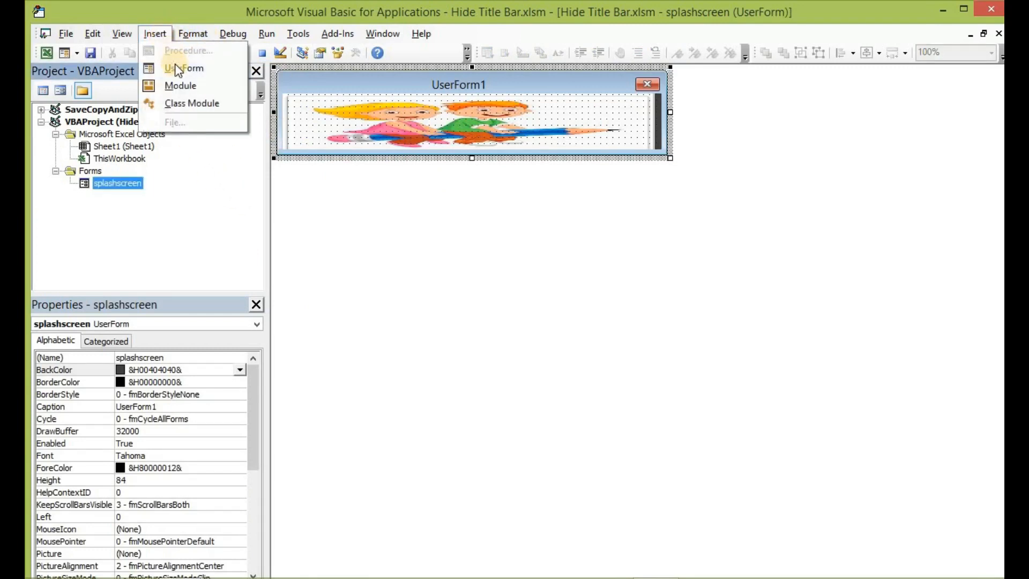
Step: Insert UserForm1, draw a label, text box and button, and set a grey background
click(184, 68)
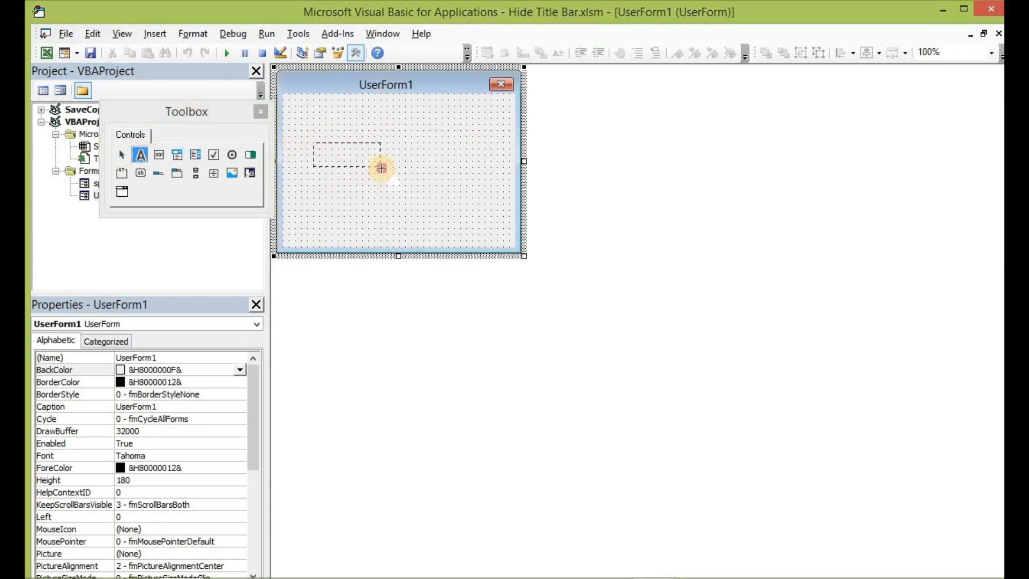
drag(313, 146, 381, 157)
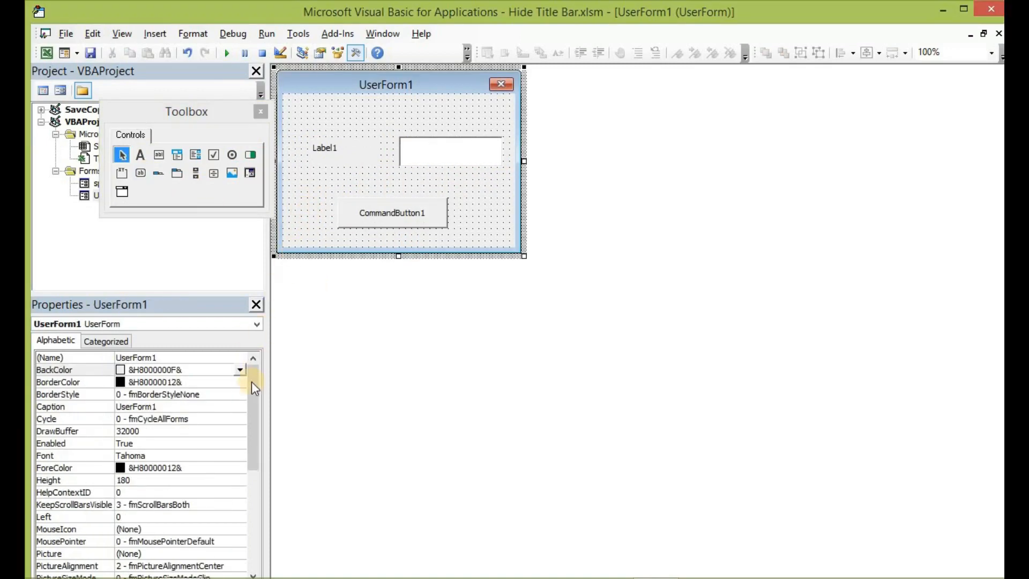
click(240, 369)
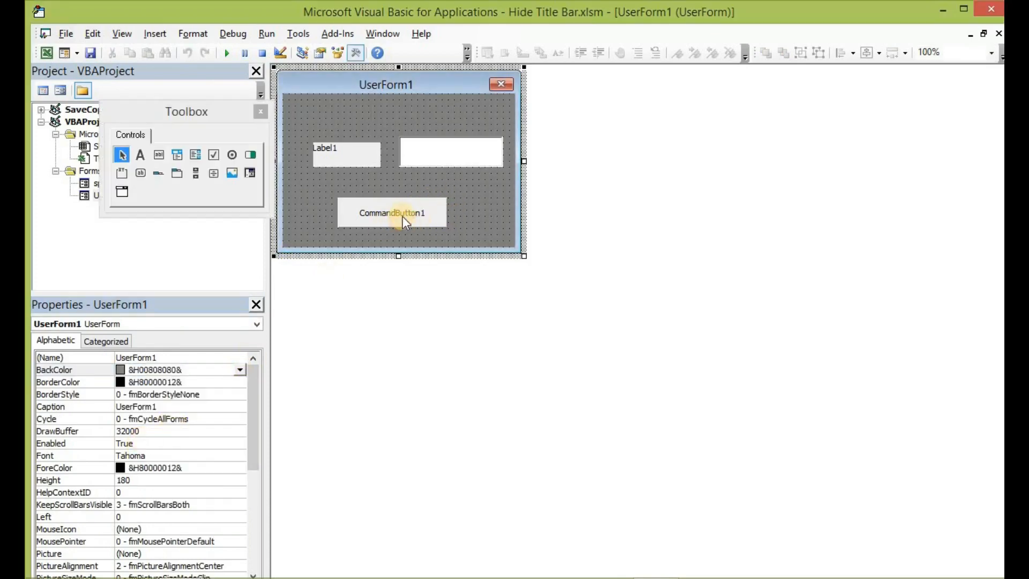
Step: Select CommandButton1 to reposition it, then switch to the notes file holding the declarations
click(392, 213)
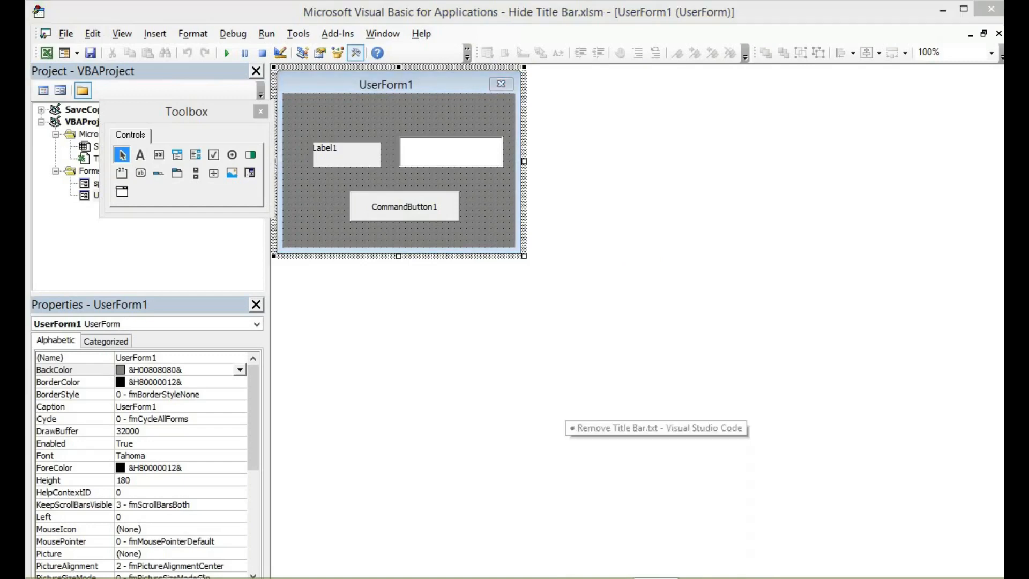
click(656, 428)
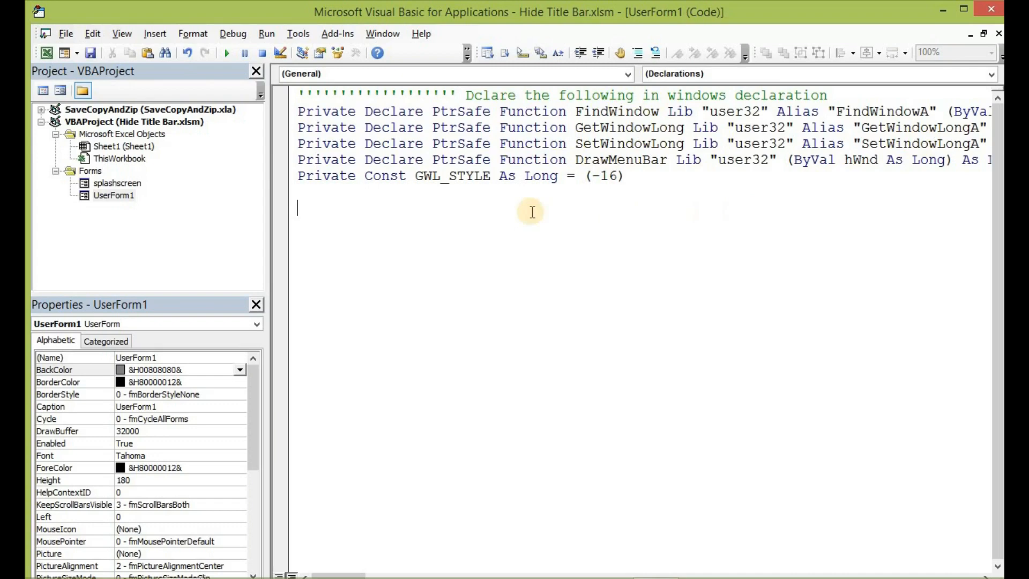
mouse_move(689, 175)
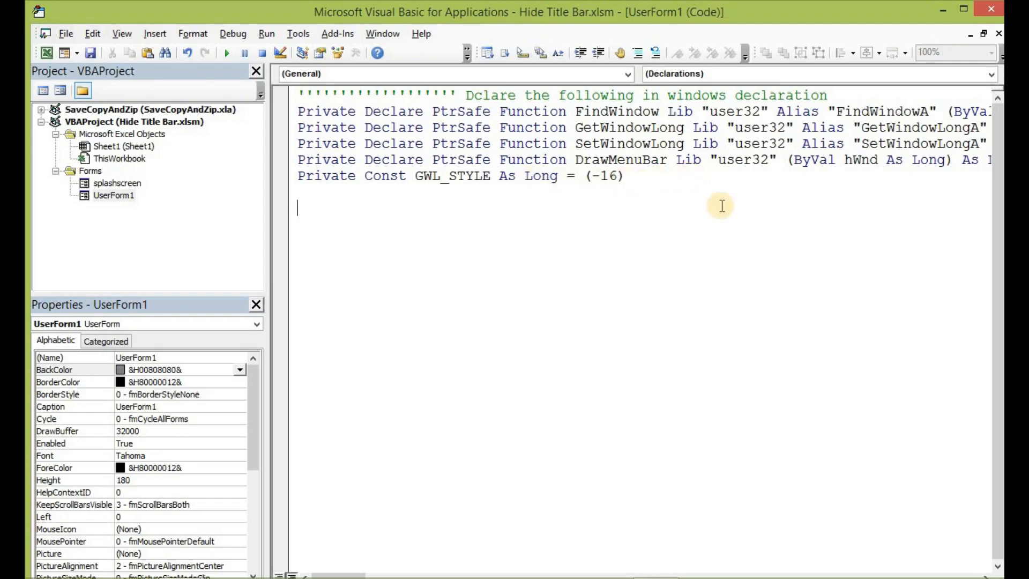
mouse_move(708, 210)
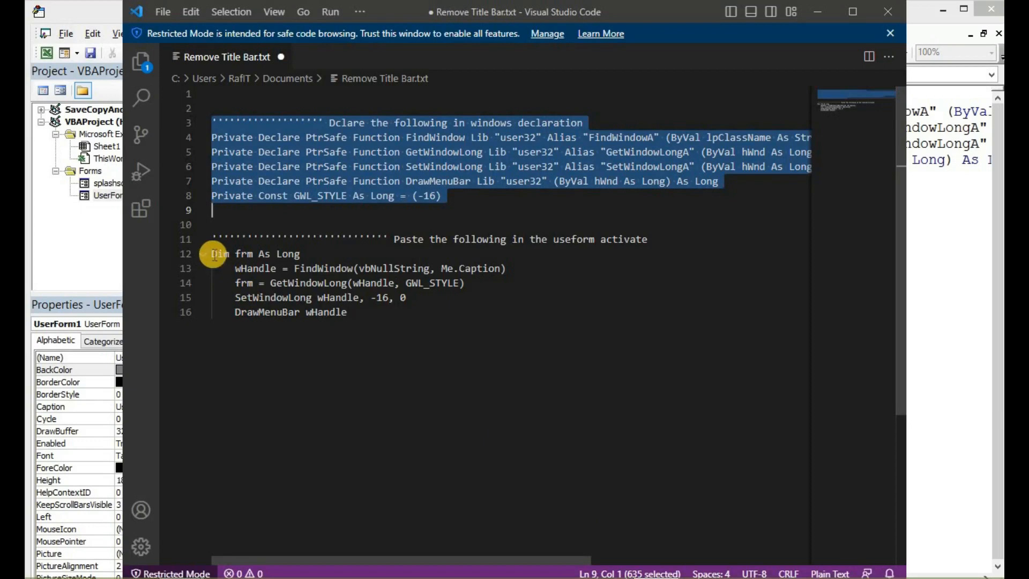
right_click(338, 297)
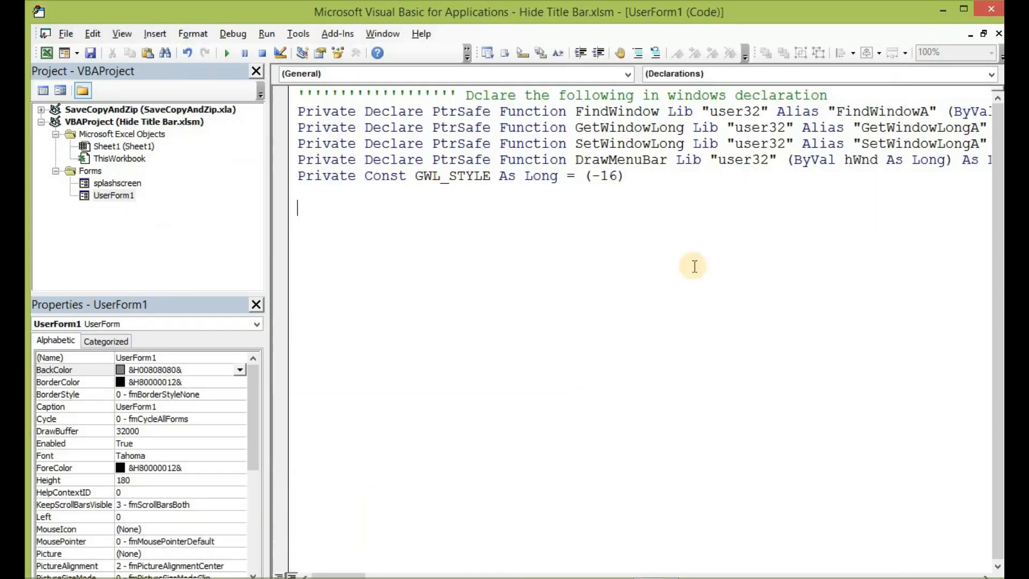
mouse_move(485, 258)
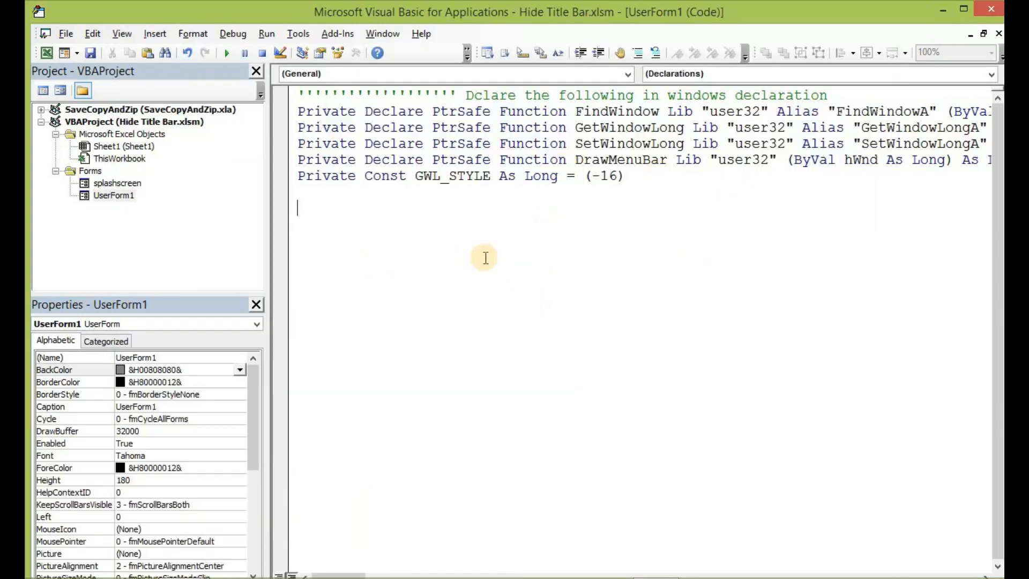
mouse_move(439, 183)
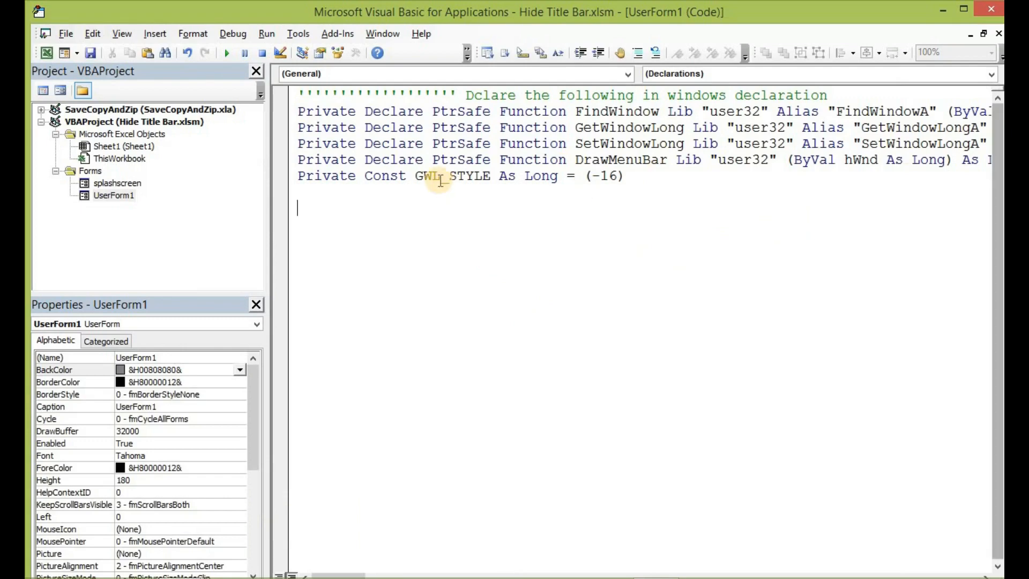
Step: Create the empty UserForm_Activate procedure via the UserForm object and Activate event dropdowns
click(626, 73)
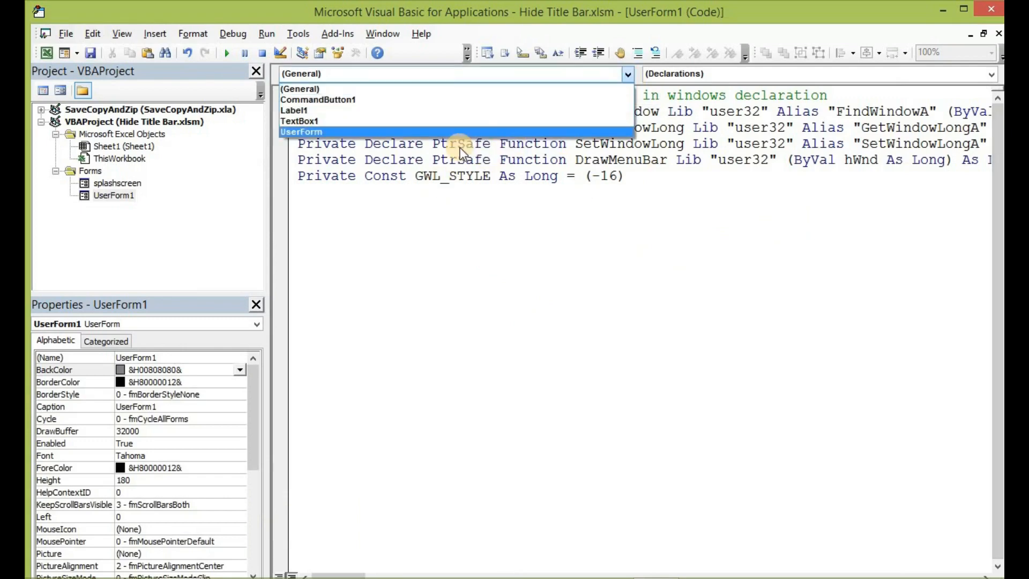
click(302, 131)
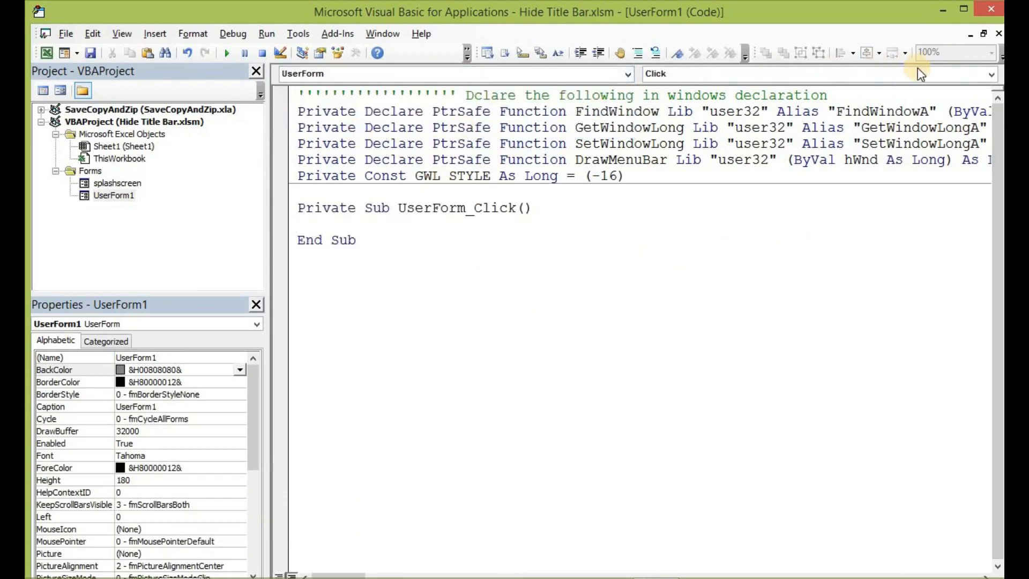
mouse_move(992, 73)
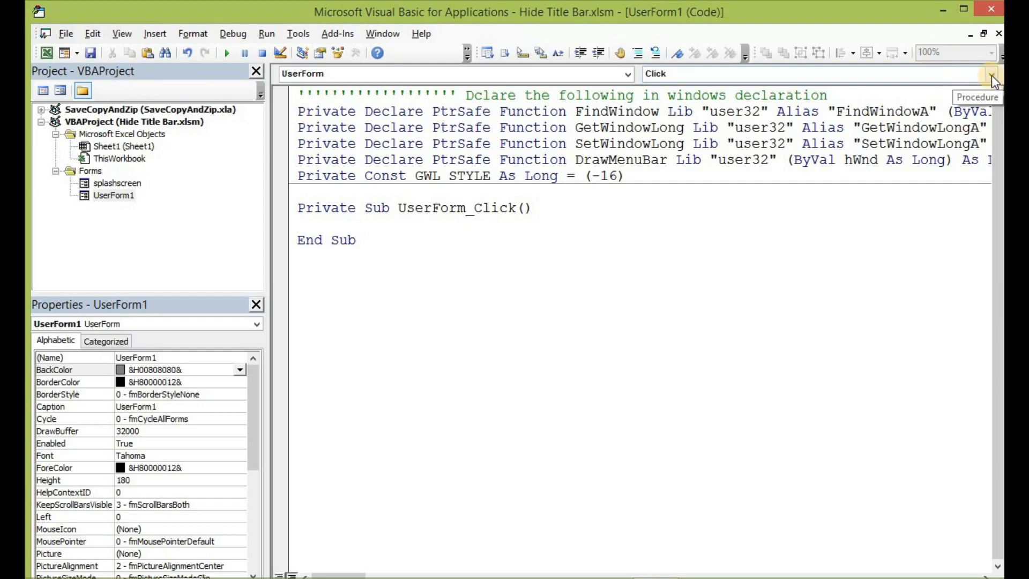
click(991, 74)
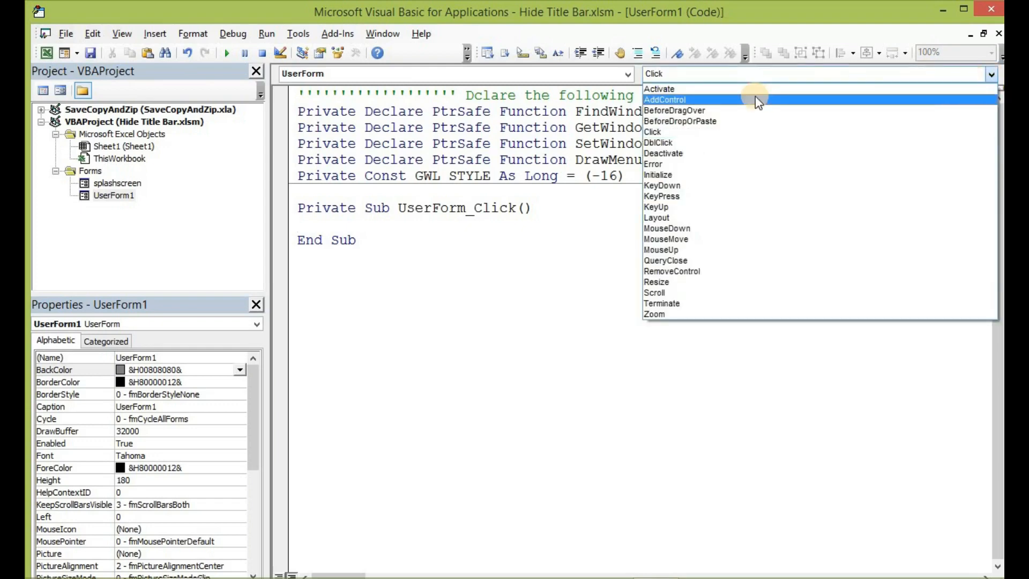
click(661, 88)
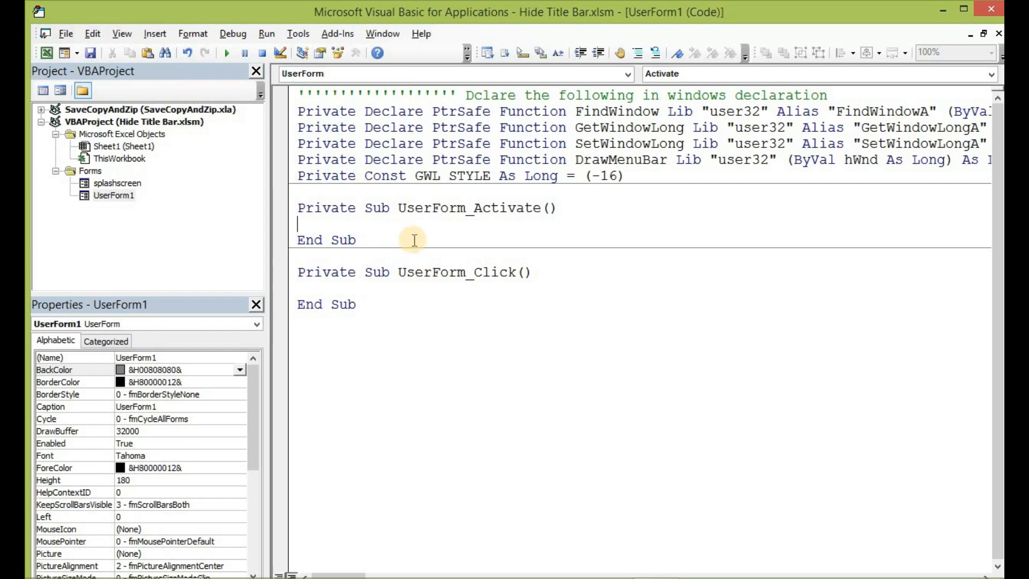
mouse_move(444, 243)
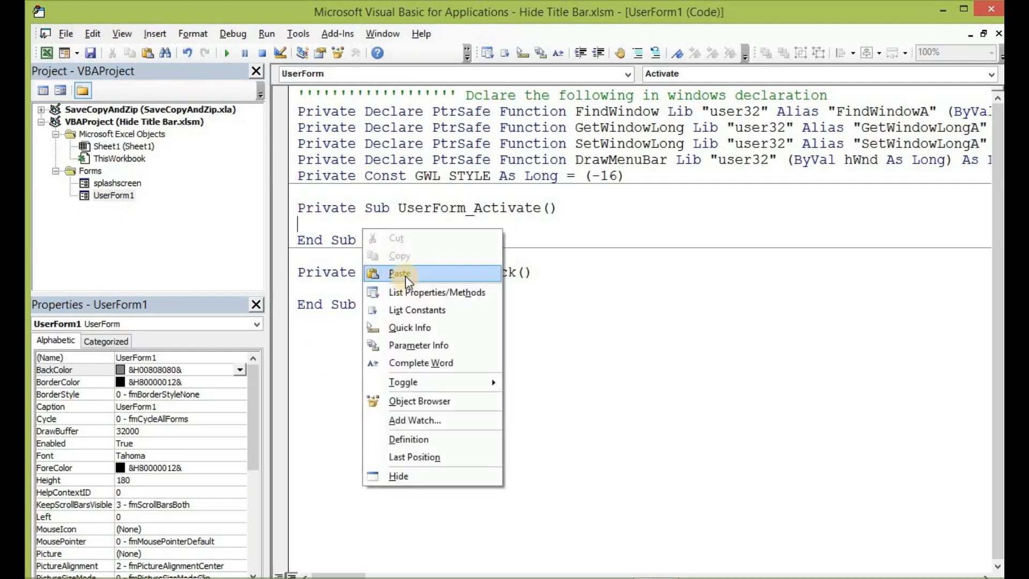
Step: Paste the FindWindow, GetWindowLong, SetWindowLong and DrawMenuBar lines into UserForm_Activate
click(400, 273)
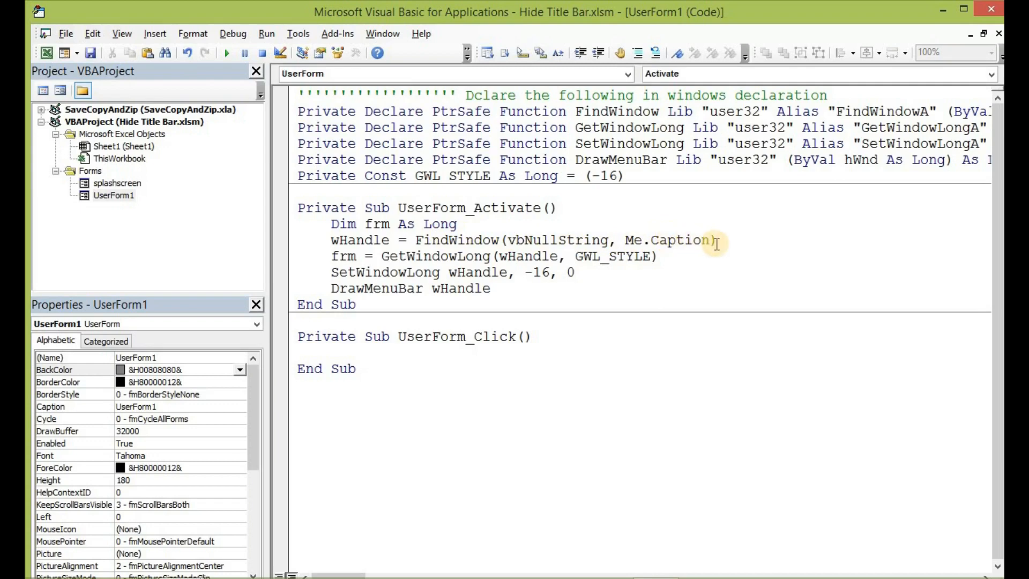
mouse_move(515, 256)
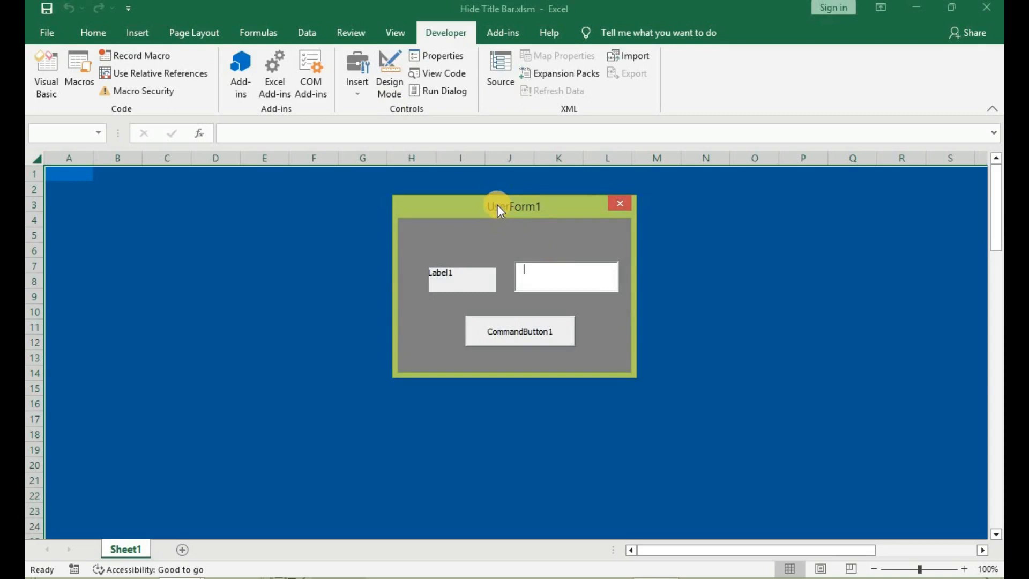
mouse_move(600, 200)
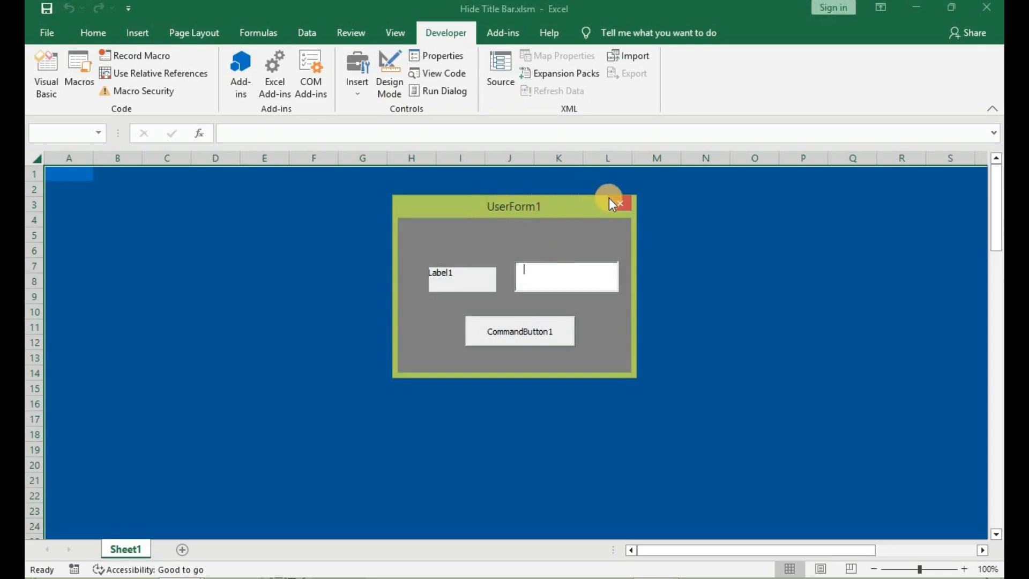
Step: Close the running UserForm1 with its red X button
click(619, 202)
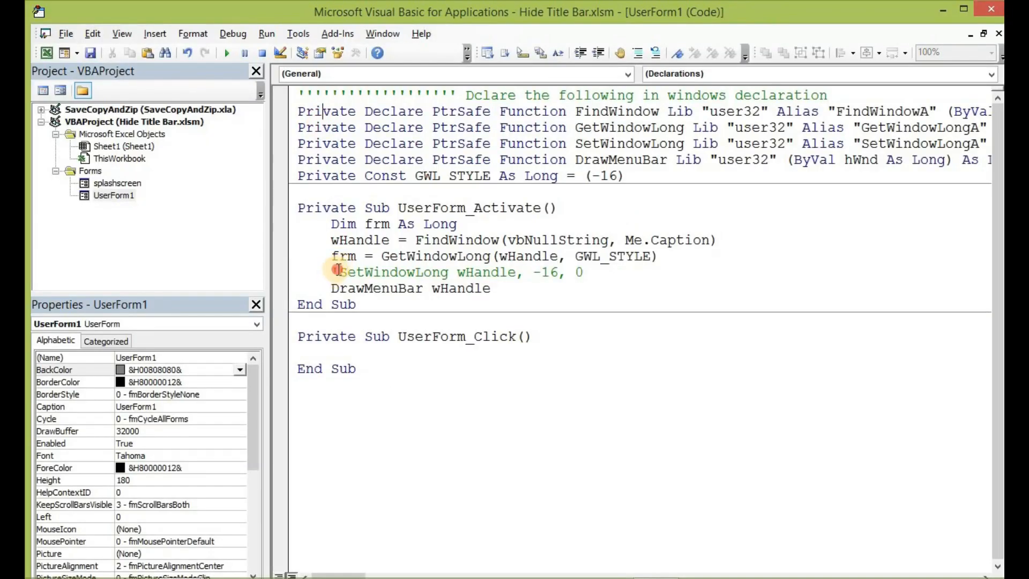
Step: Click inside UserForm1's code to rerun the form over the worksheet
click(337, 272)
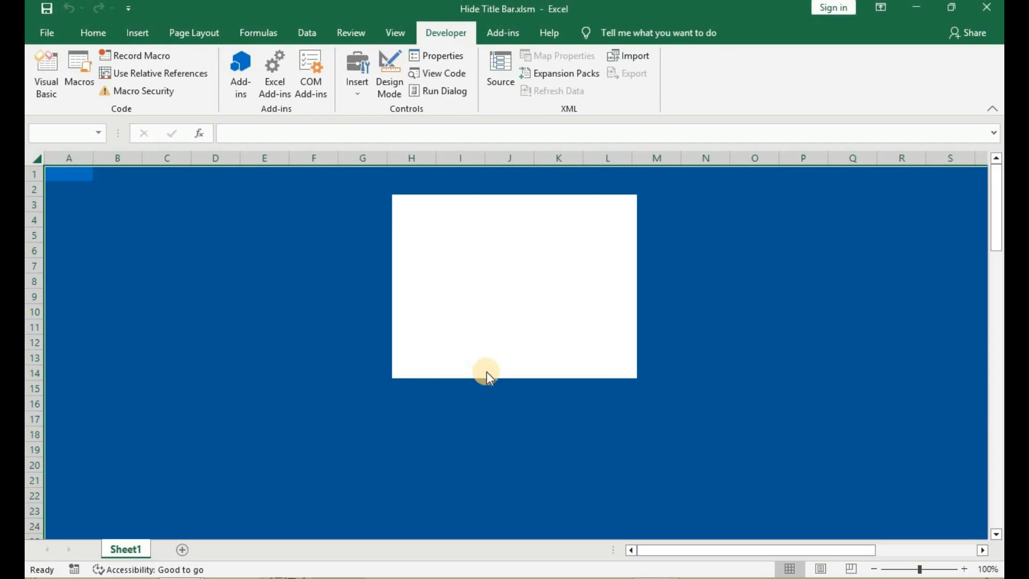
mouse_move(537, 272)
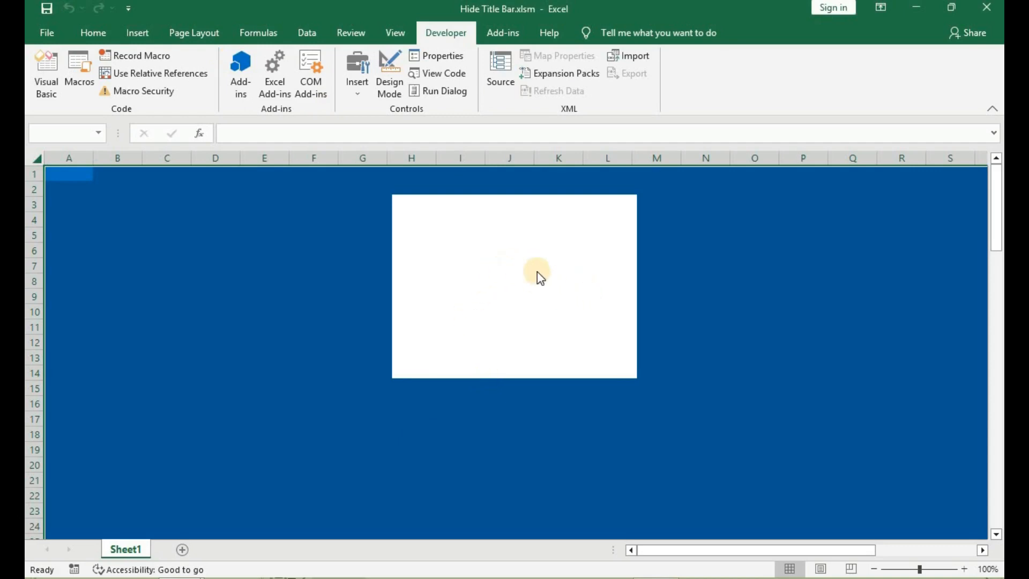
mouse_move(523, 234)
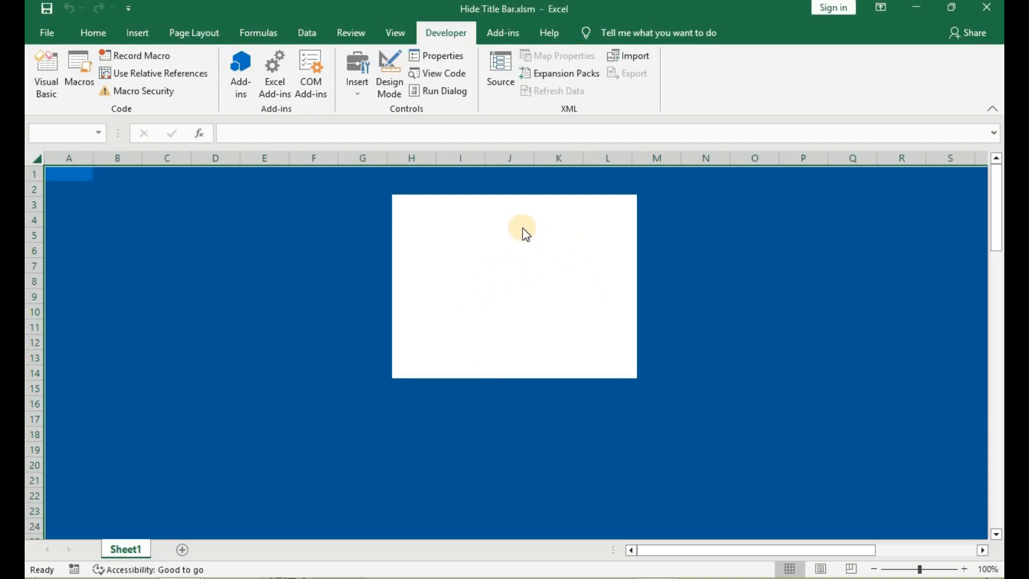
mouse_move(514, 246)
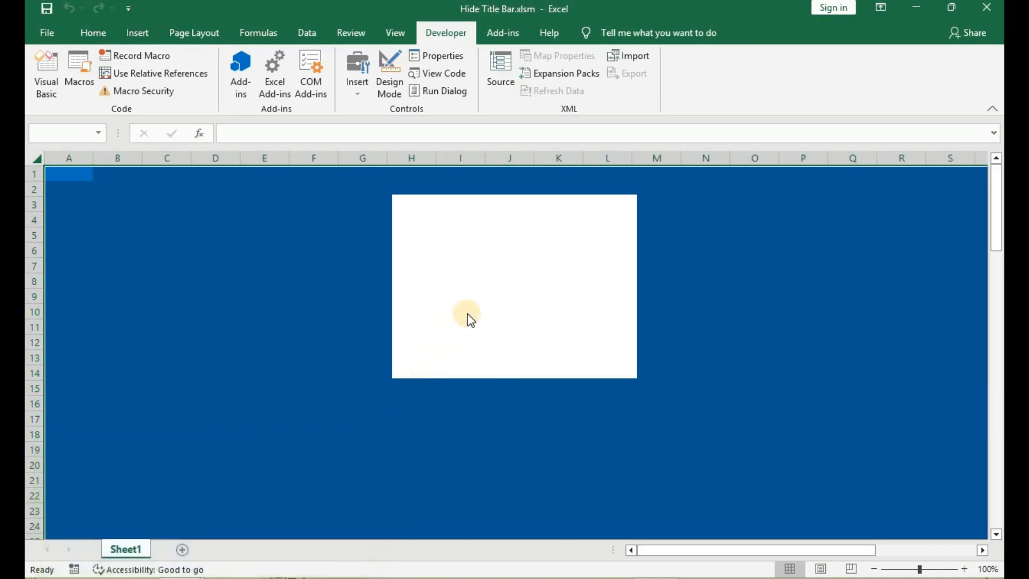
mouse_move(557, 218)
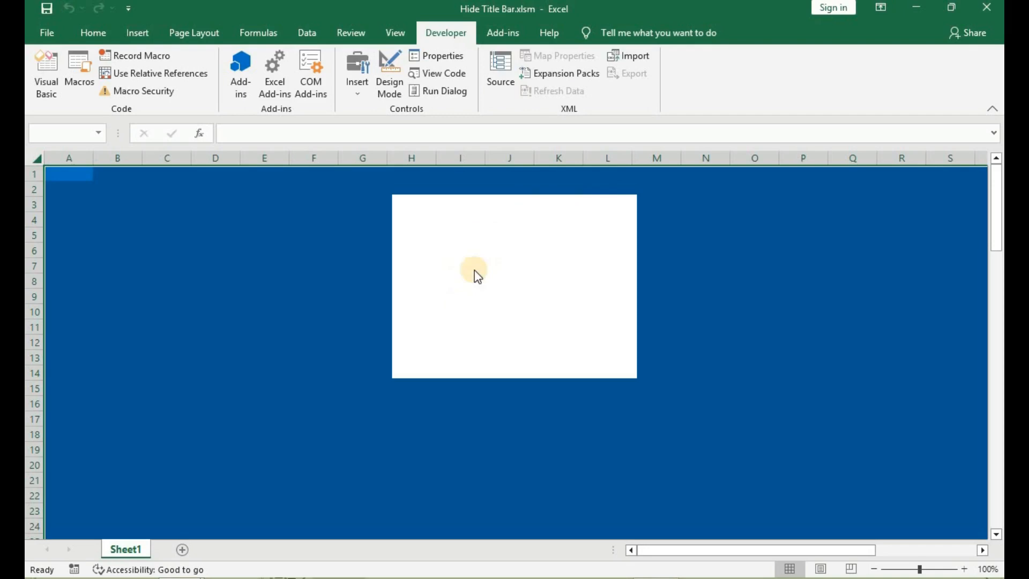
mouse_move(503, 290)
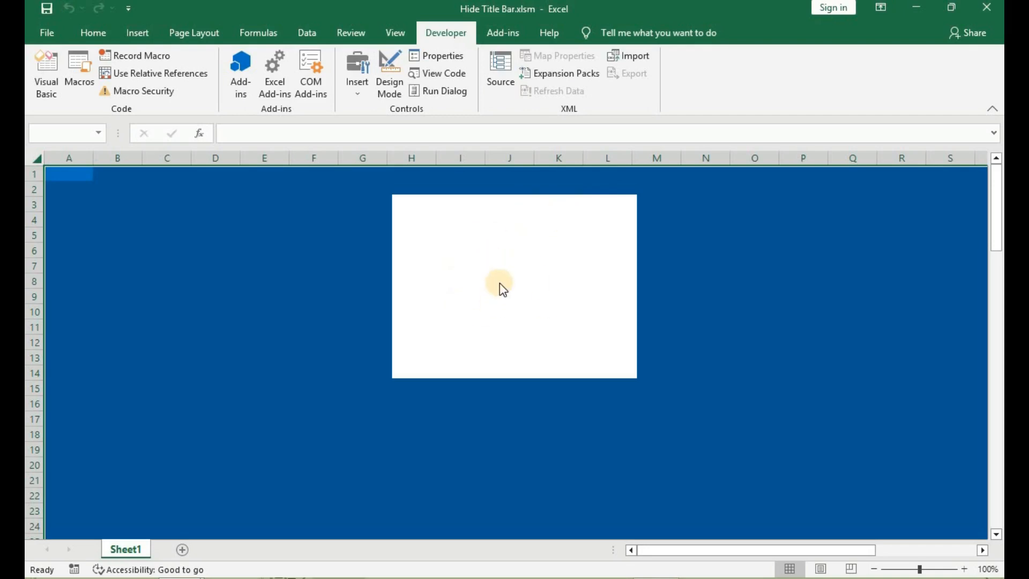
mouse_move(444, 176)
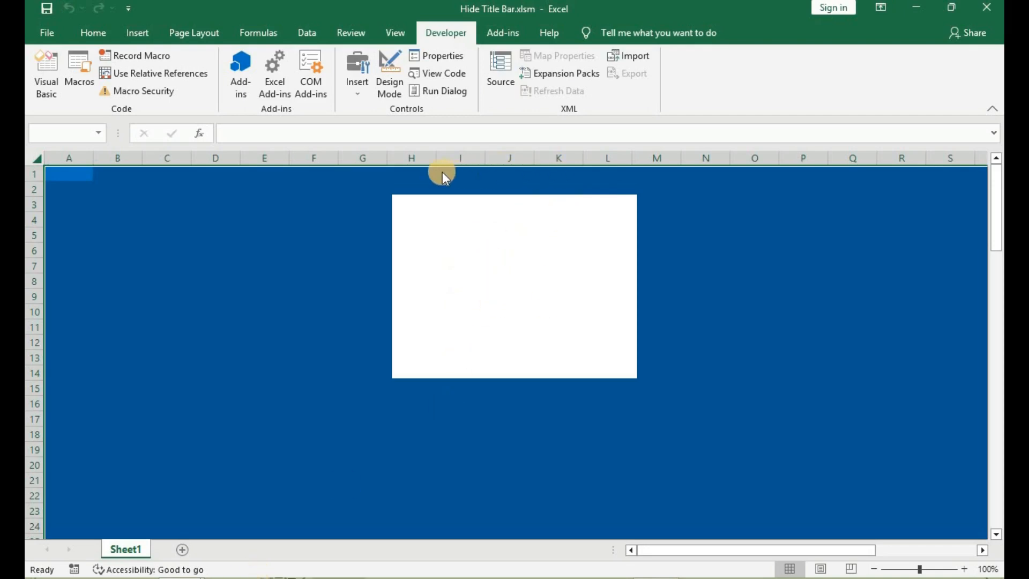
mouse_move(570, 391)
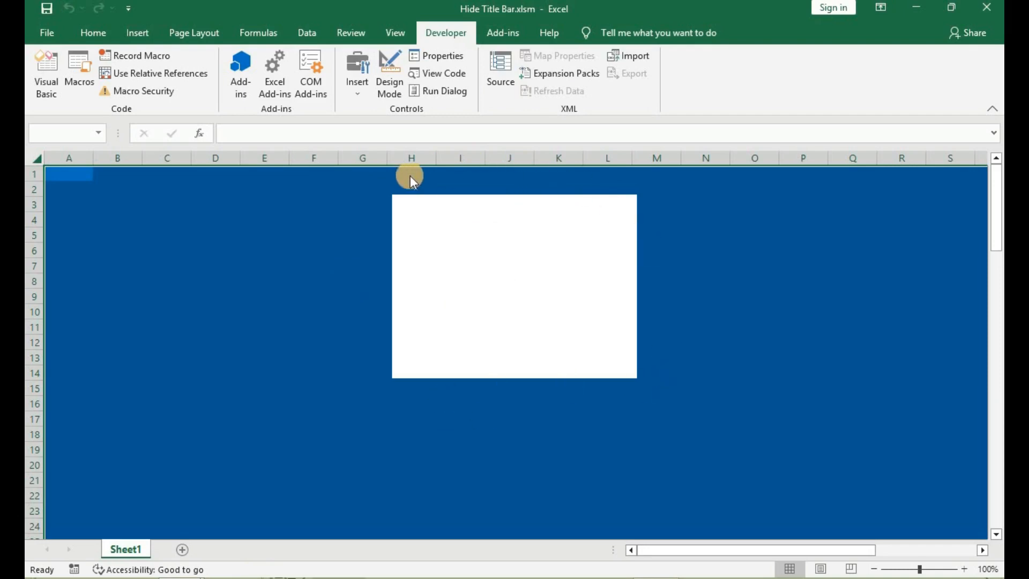
mouse_move(575, 328)
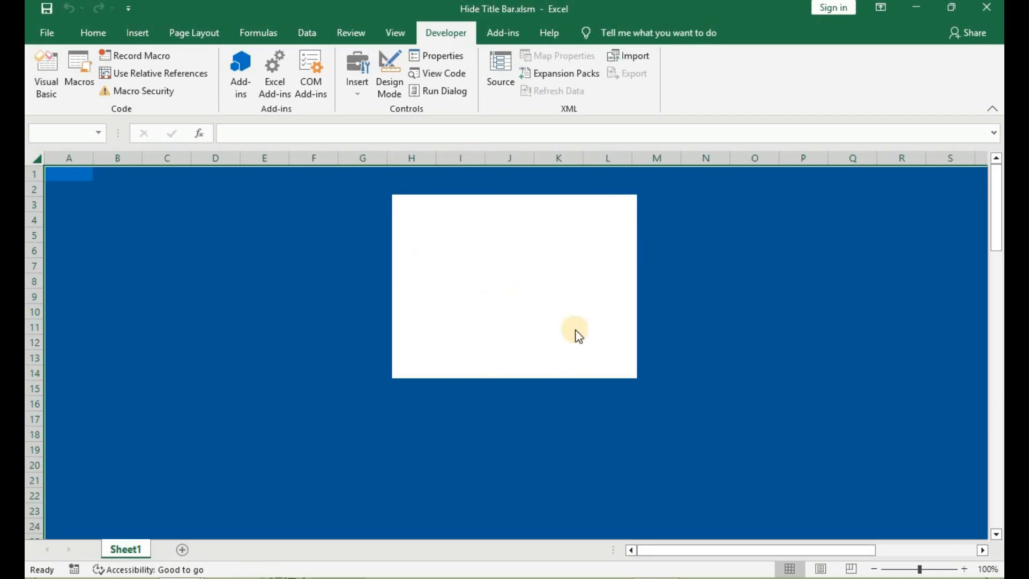
mouse_move(391, 220)
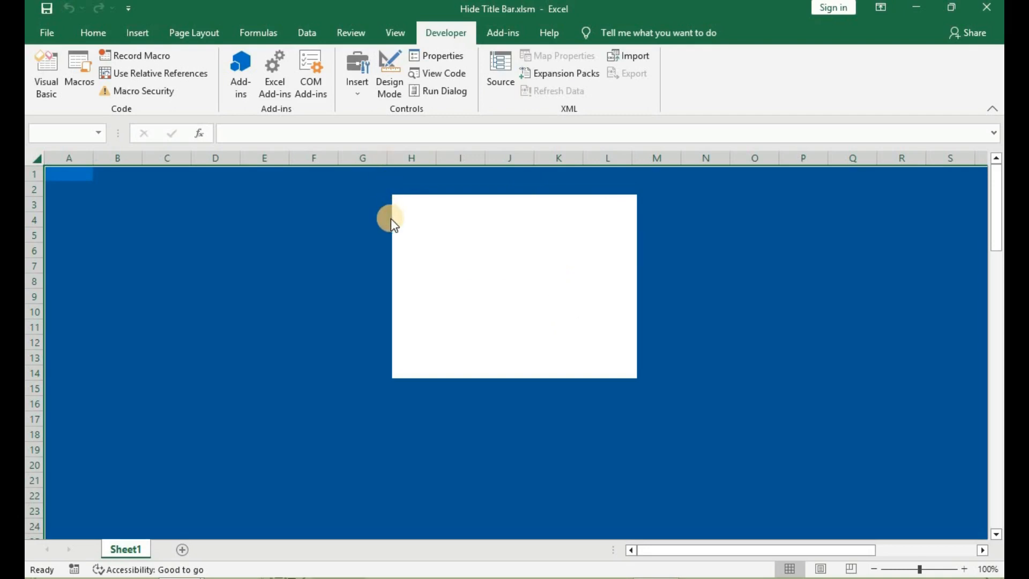
mouse_move(600, 361)
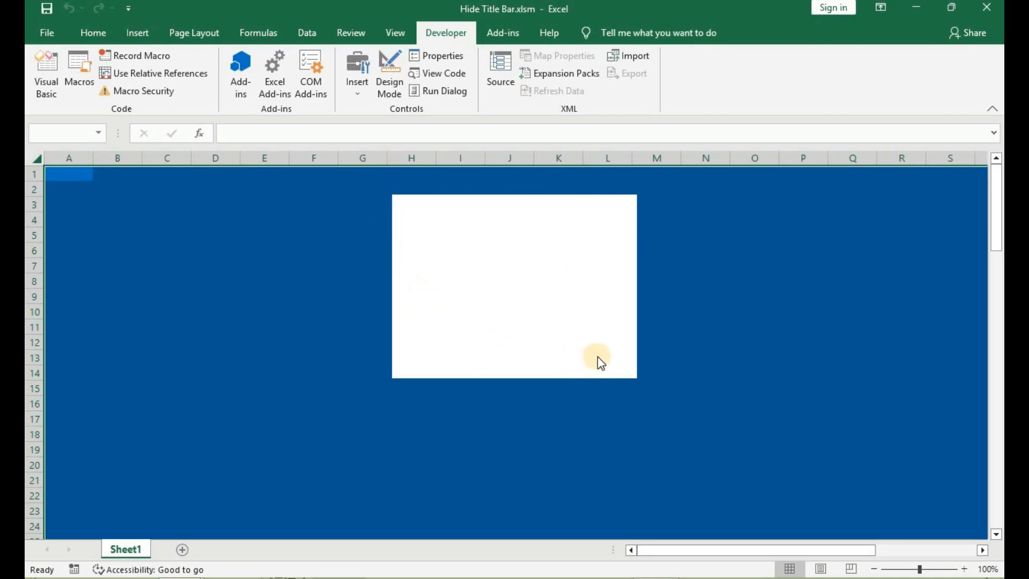
mouse_move(305, 413)
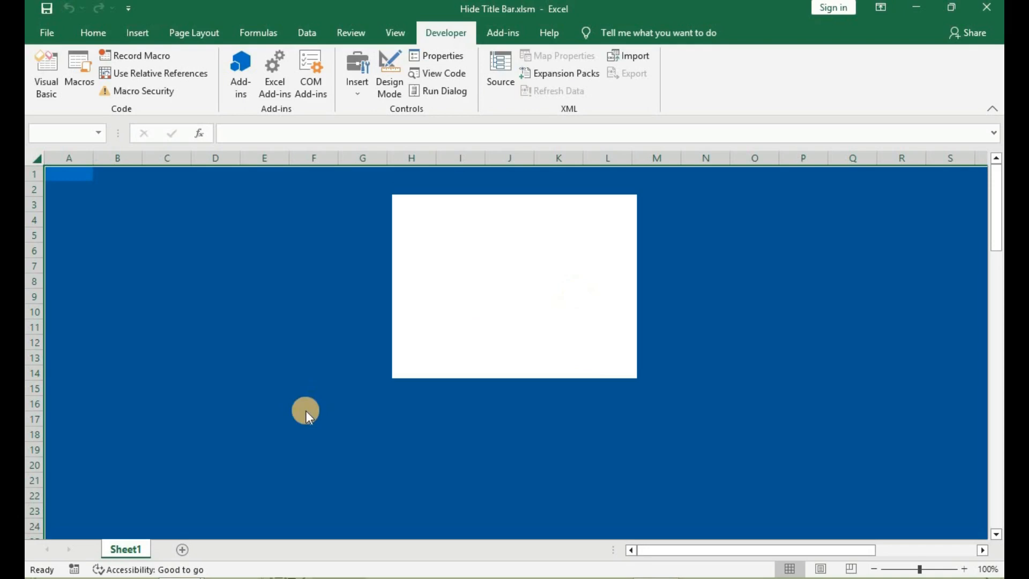
mouse_move(604, 263)
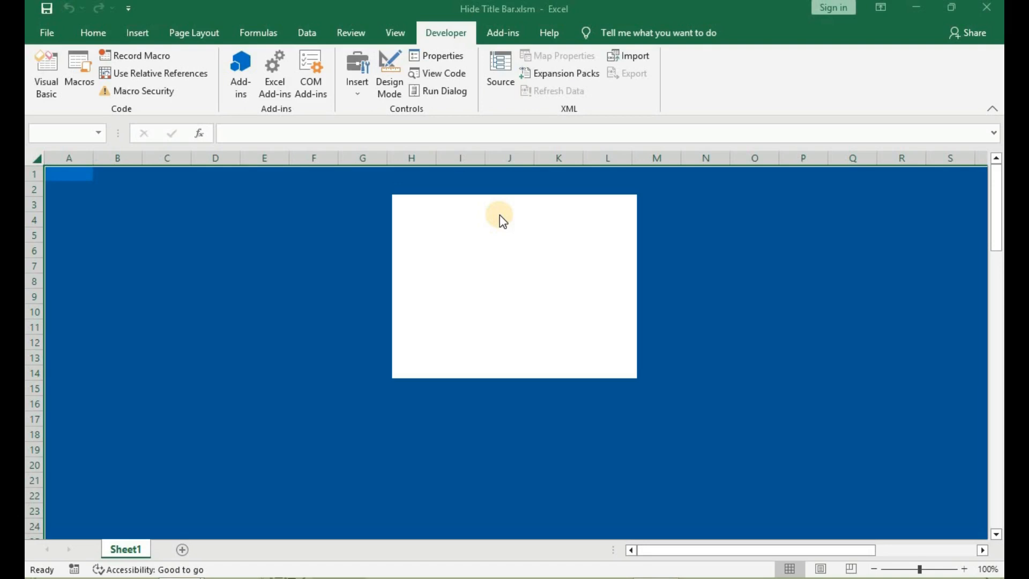
mouse_move(503, 222)
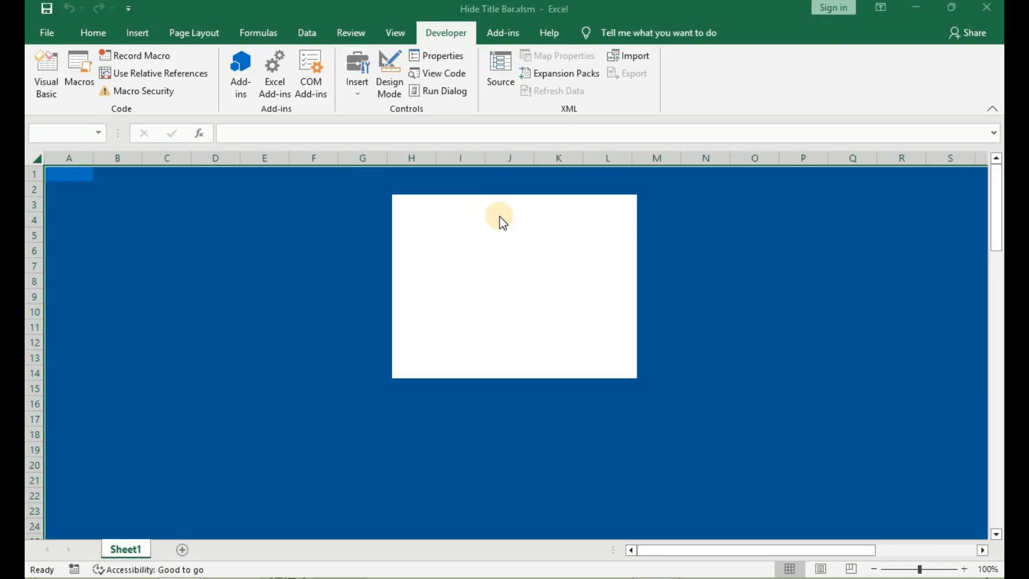